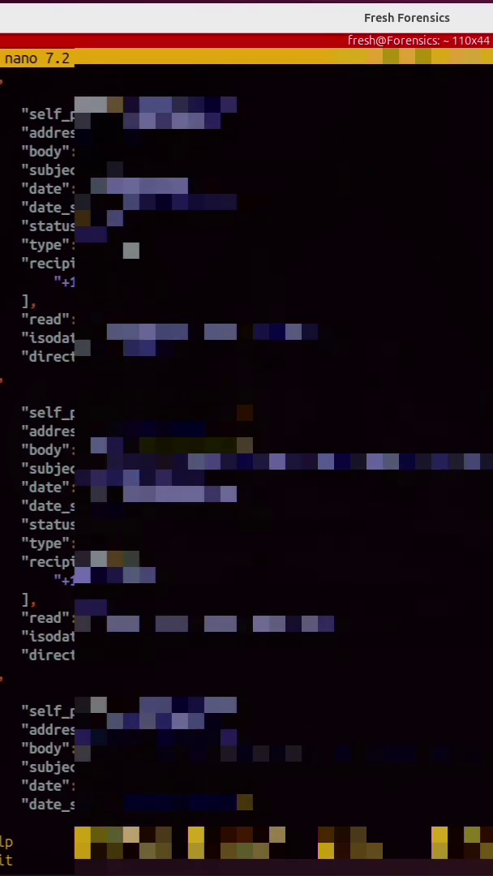
scroll("down", 3)
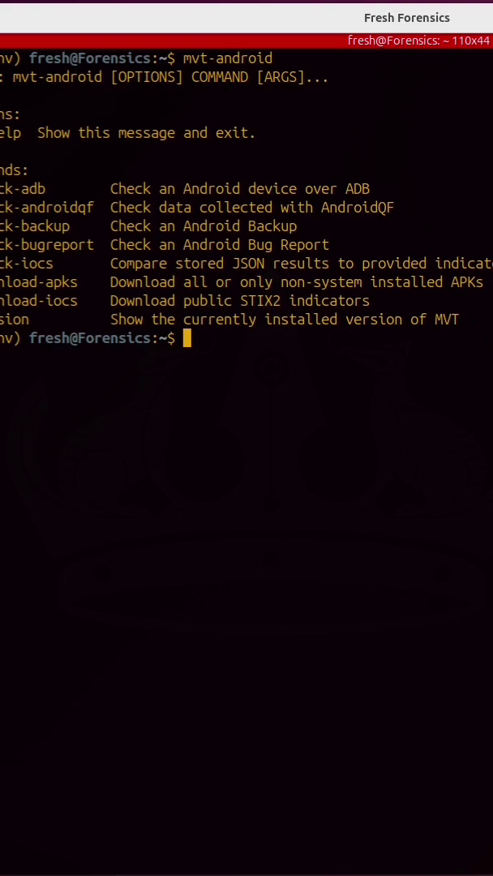
type("mvt-android download-iocs")
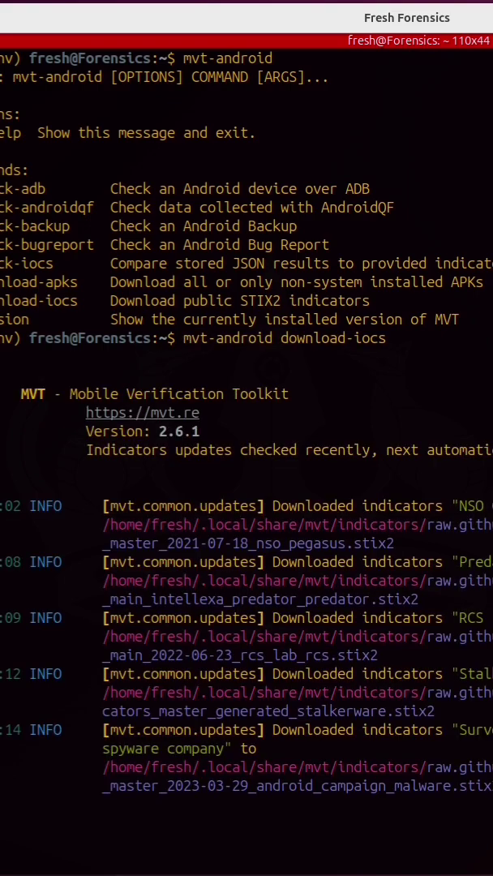
scroll("down", 3)
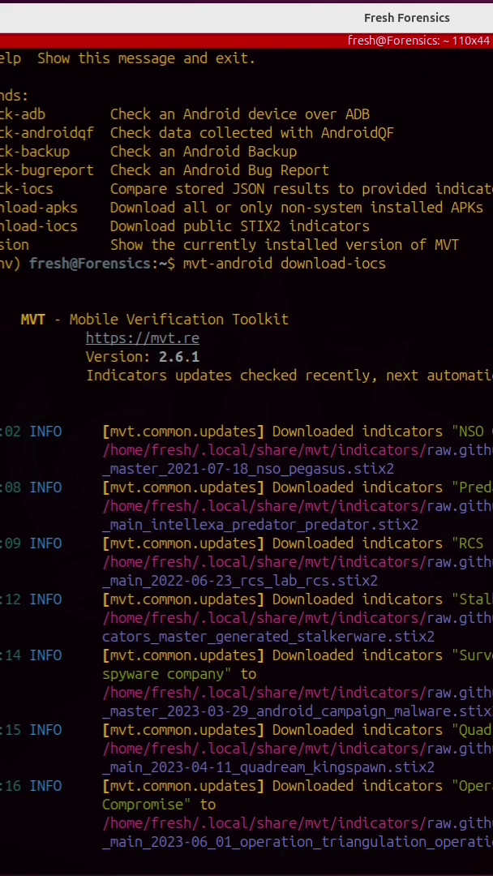
scroll("down", 3)
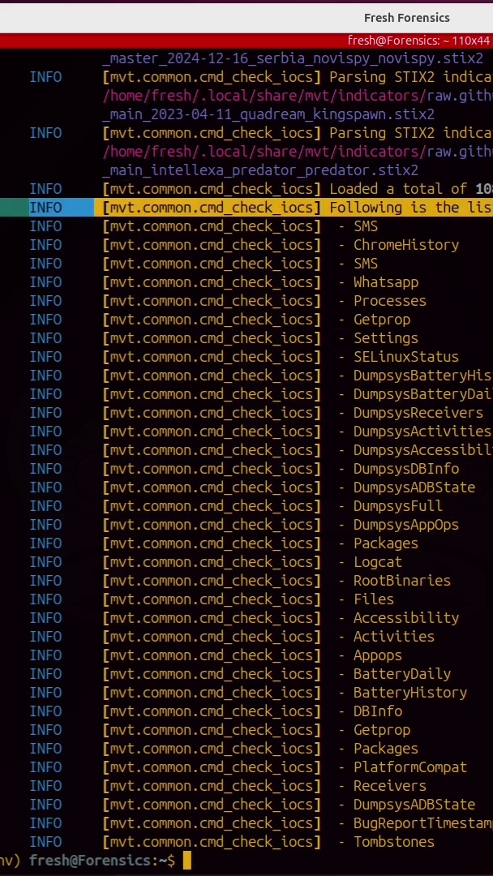
mouse_move(332, 225)
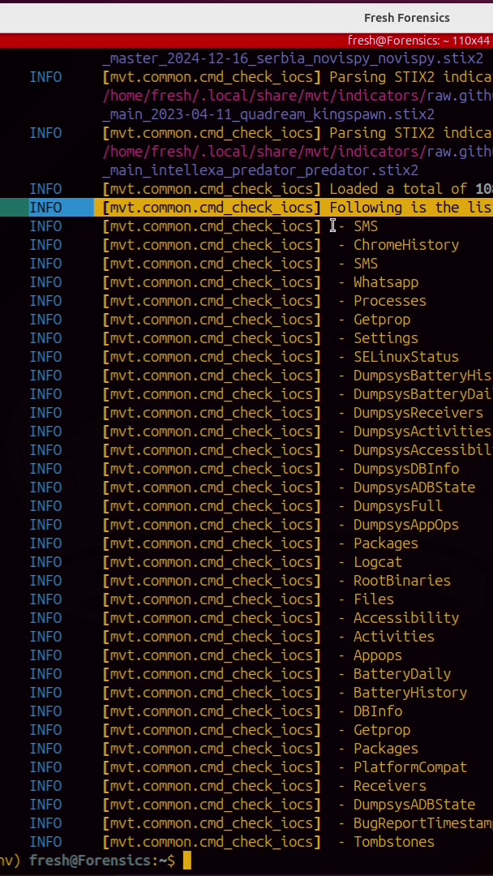